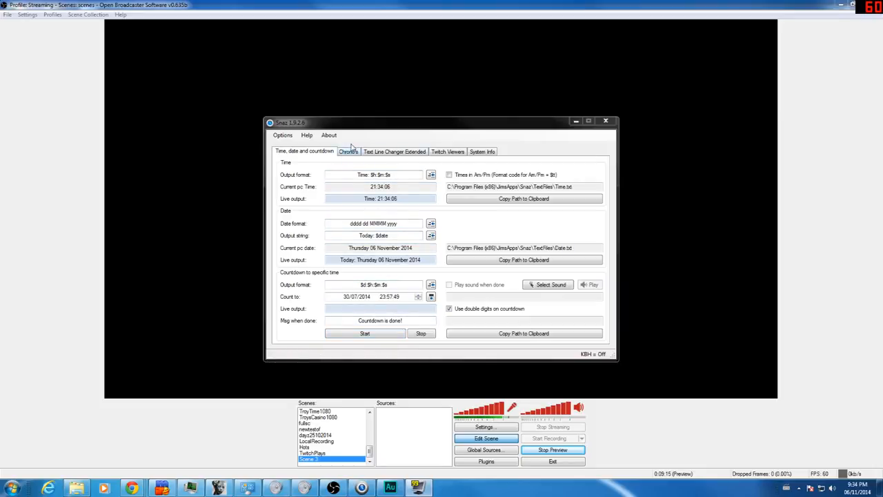
# Start the three-minute Chrono Down timer on Snaz's Chrono's section.
pyautogui.click(348, 150)
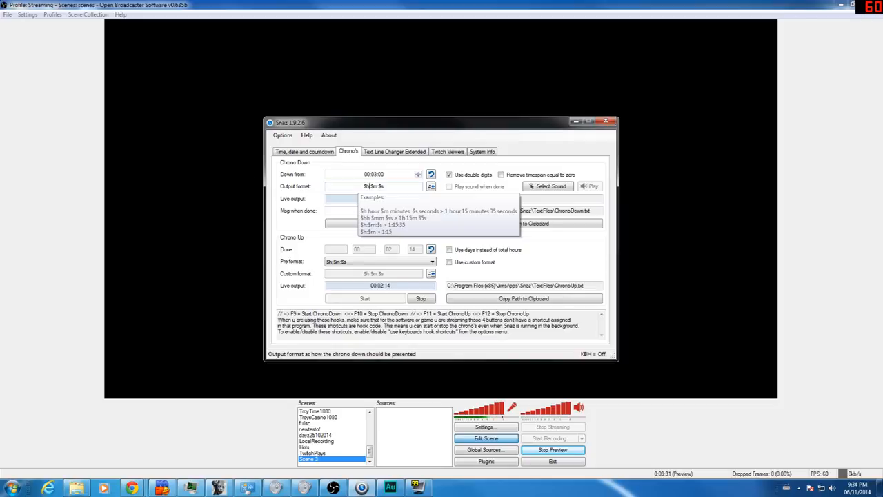
pyautogui.moveTo(350, 209)
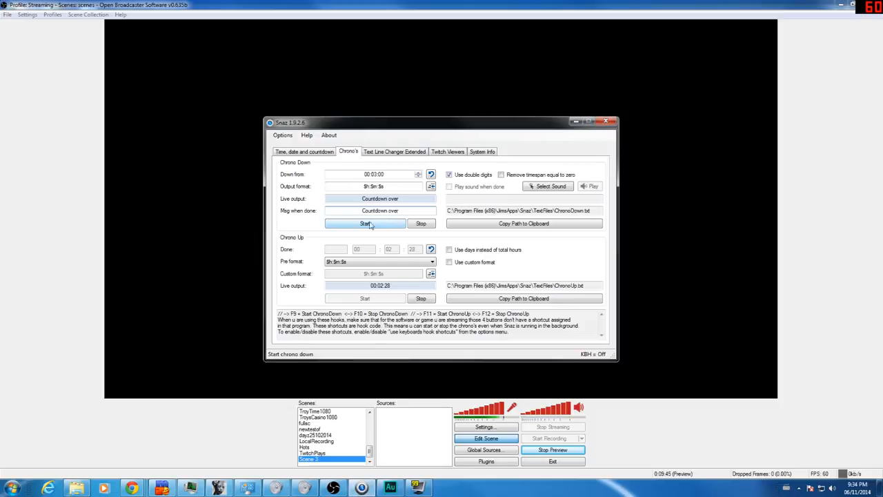
pyautogui.click(365, 223)
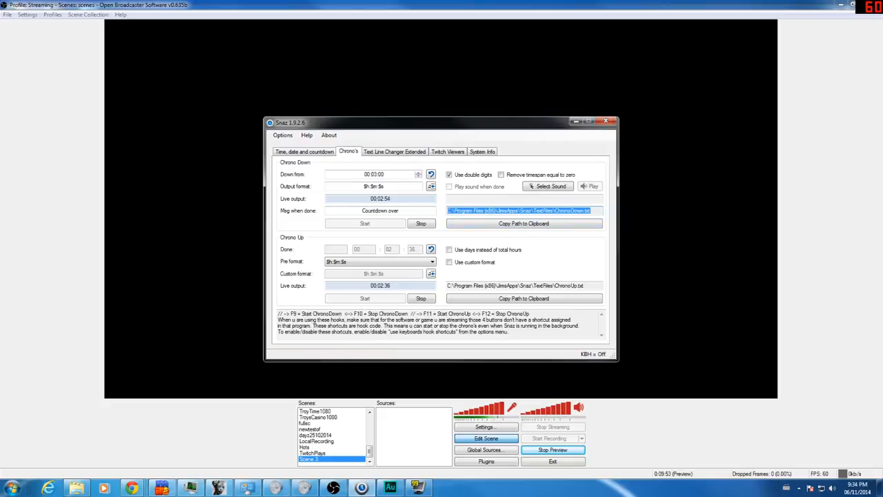
# Add an OBS text source reading C:\Program Files (x86)\JmsApps\Snaz\TextFiles\ChronoDown.txt.
pyautogui.click(608, 122)
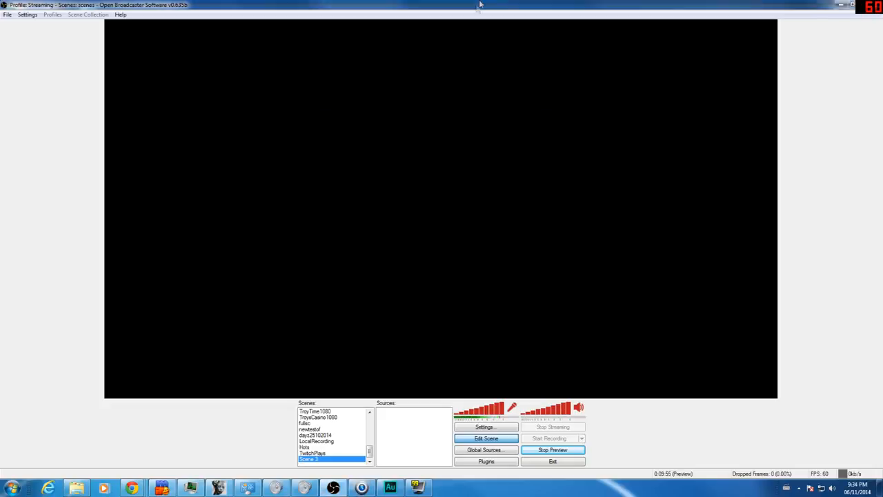
pyautogui.moveTo(422, 191)
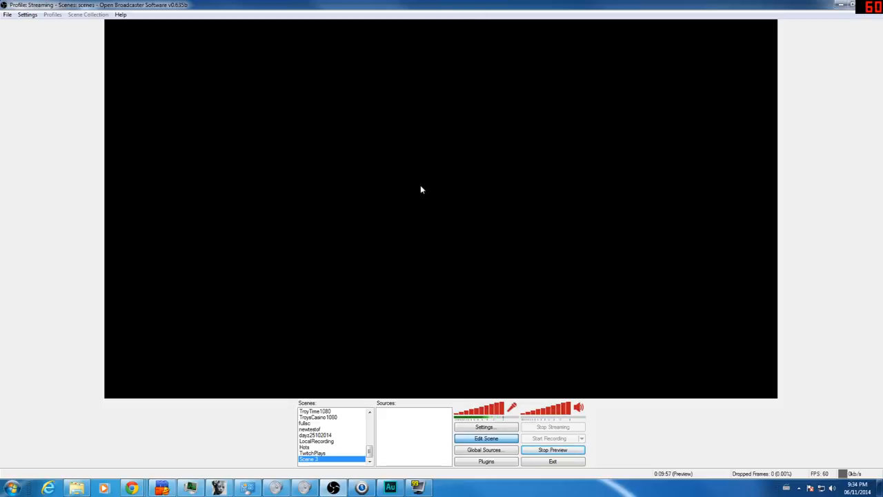
pyautogui.rightClick(423, 191)
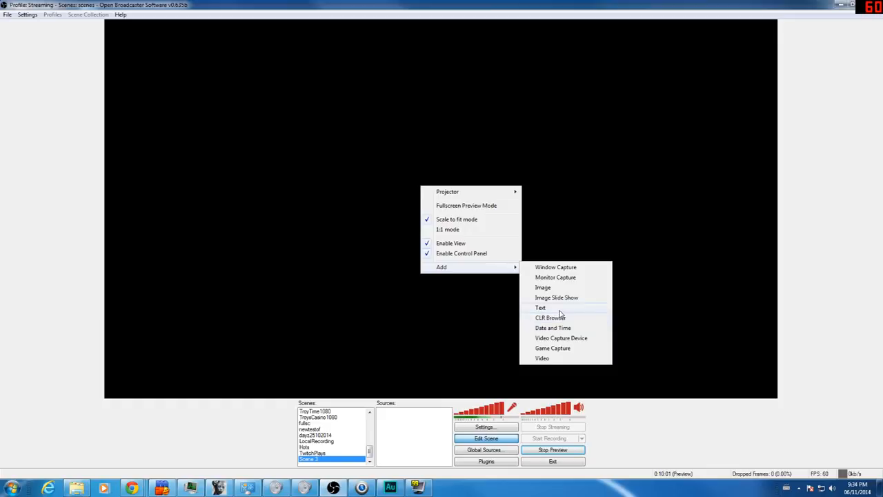
pyautogui.click(541, 306)
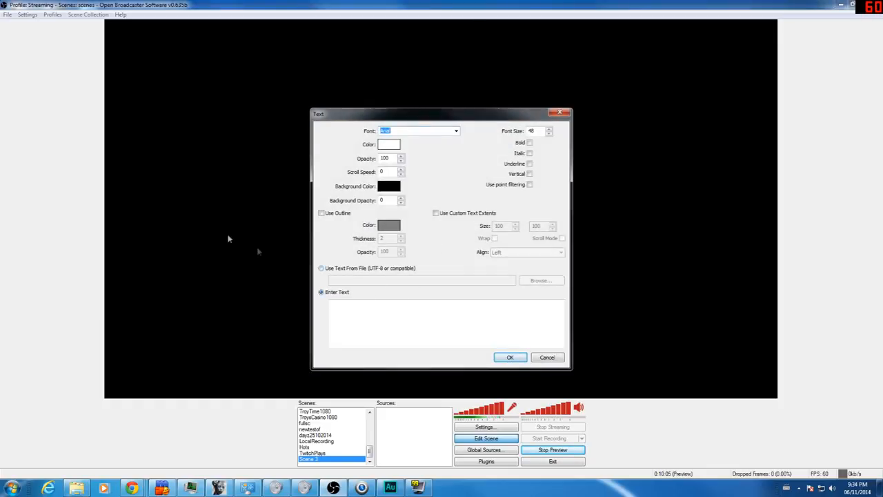
pyautogui.click(322, 268)
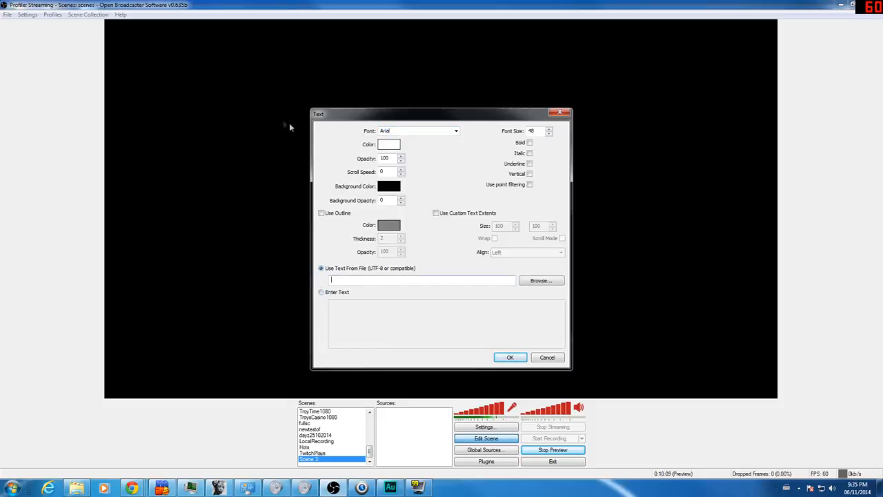
pyautogui.moveTo(291, 138)
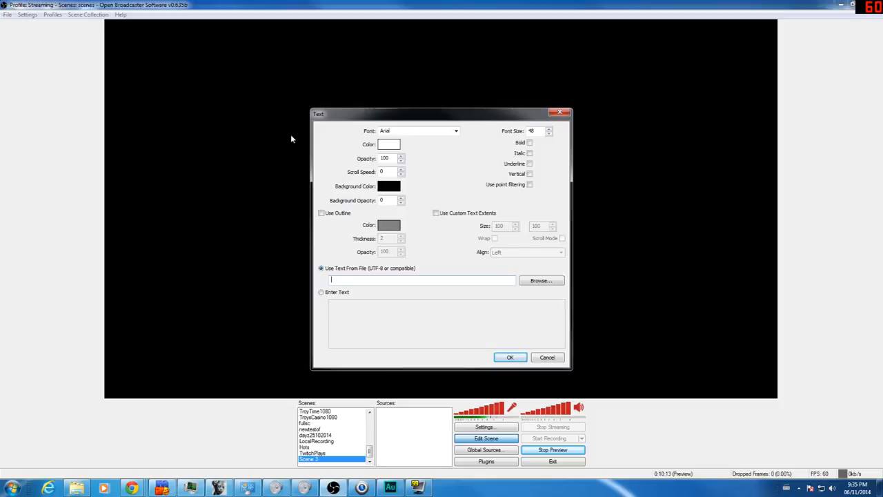
pyautogui.write('C:\\Program Files (x86)\\JmsApps\\Snaz\\TextFiles\\ChronoDown.txt')
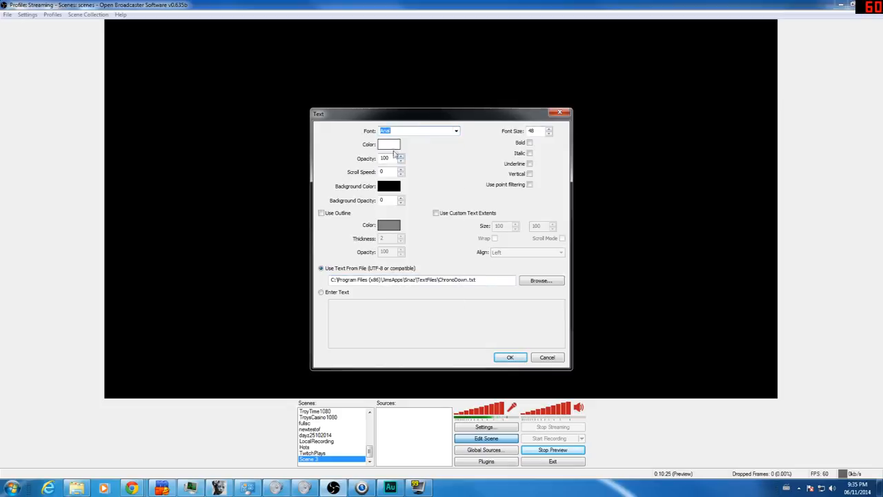
# Colour the countdown text red and finish creating the source.
pyautogui.click(389, 144)
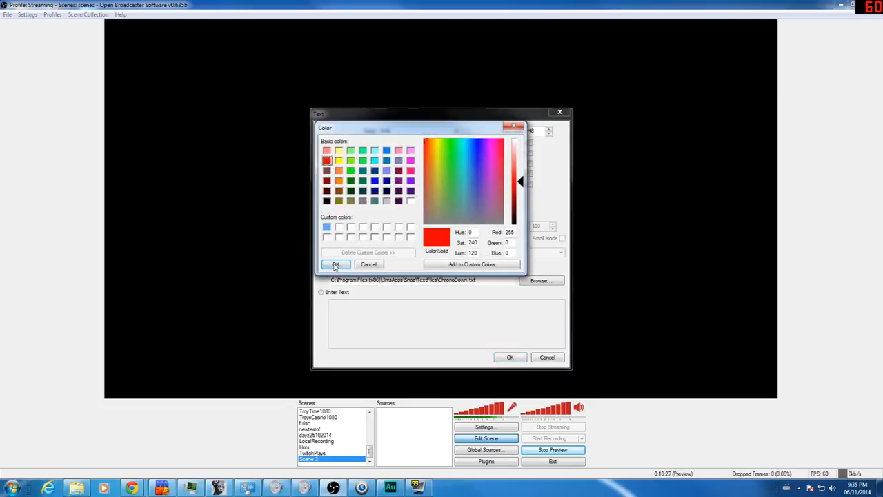
pyautogui.click(336, 265)
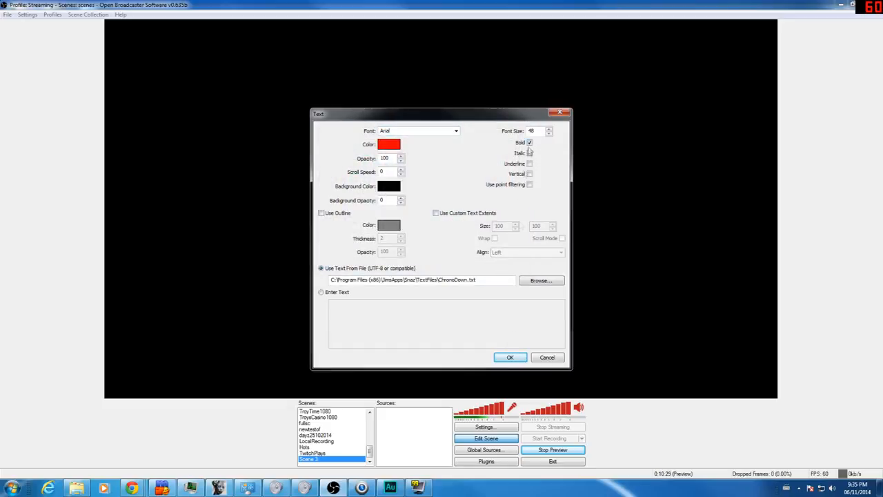
pyautogui.click(510, 356)
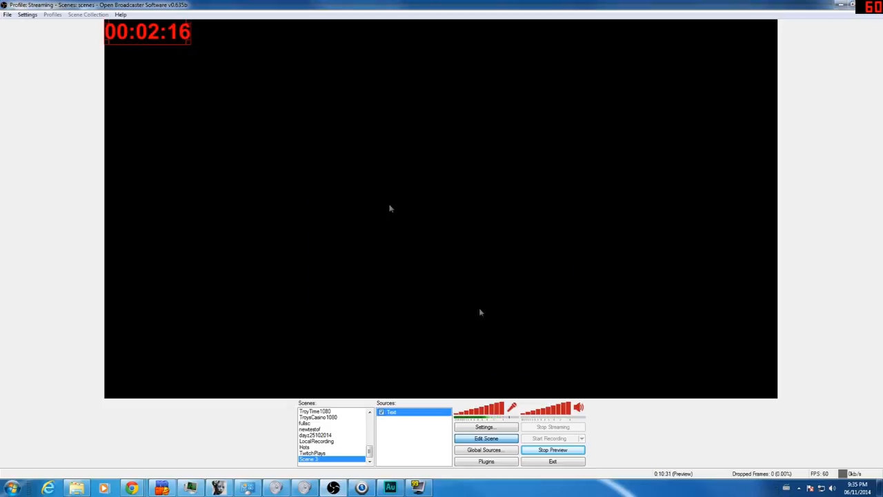
# Enlarge the red countdown in the preview, then stop and restart Snaz's Chrono Up timer from zero.
pyautogui.moveTo(146, 31); pyautogui.dragTo(376, 127)
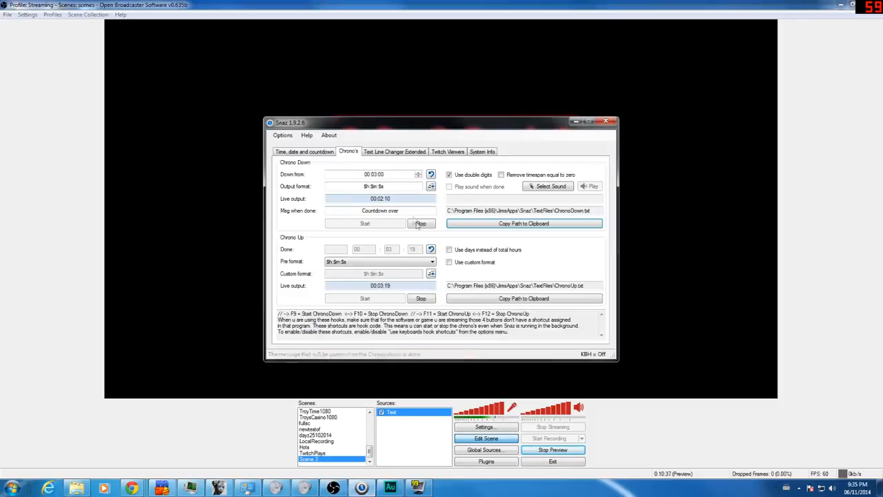
pyautogui.click(607, 122)
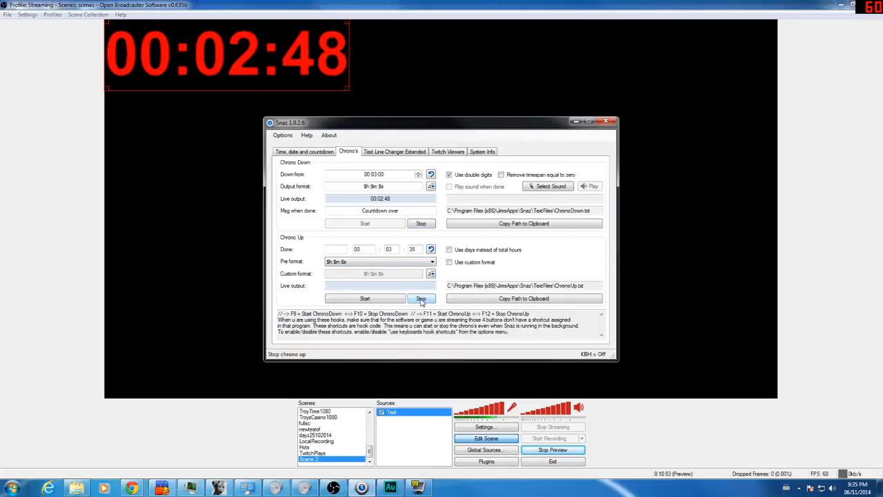
pyautogui.click(421, 298)
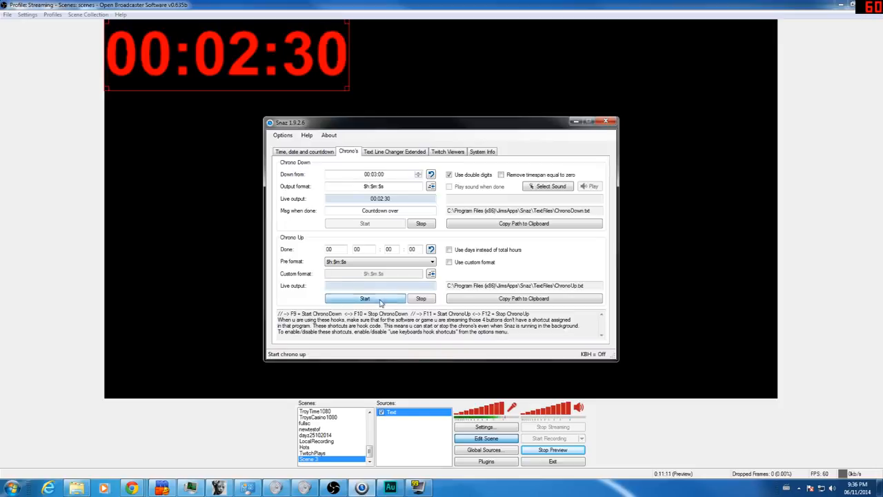
pyautogui.click(365, 298)
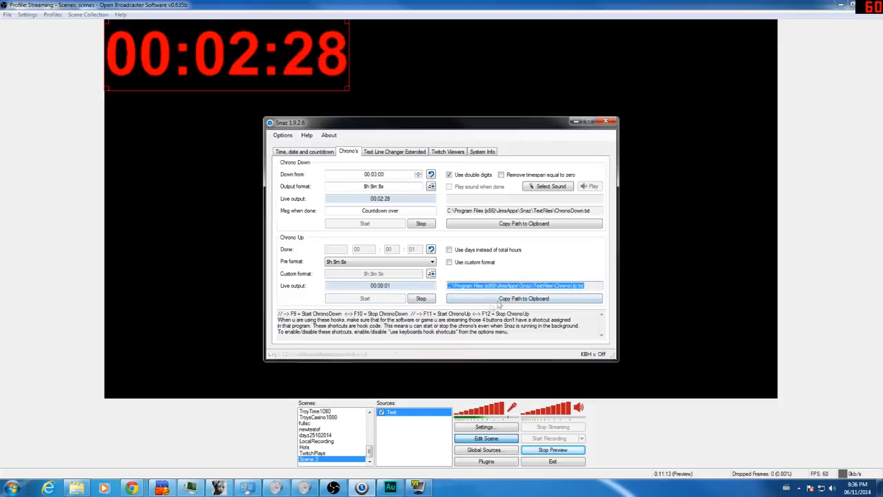
# Add a Text 2 source reading Snaz's ChronoUp.txt count-up file.
pyautogui.click(524, 298)
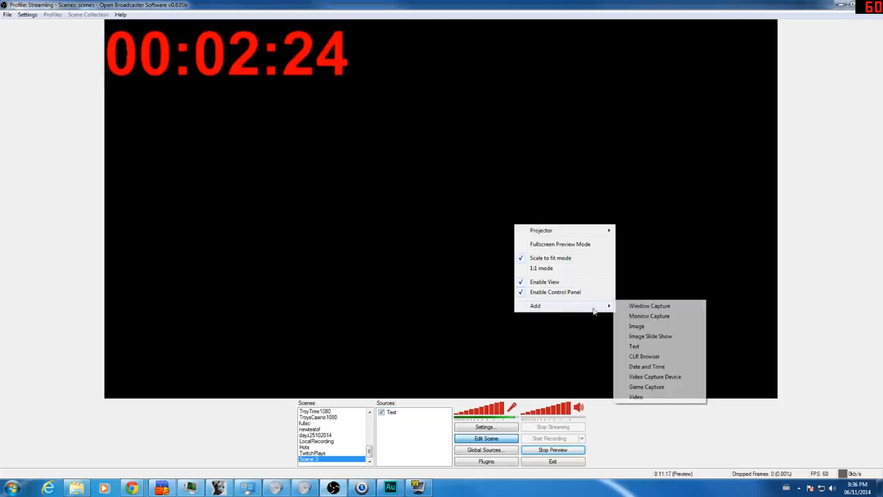
pyautogui.click(633, 345)
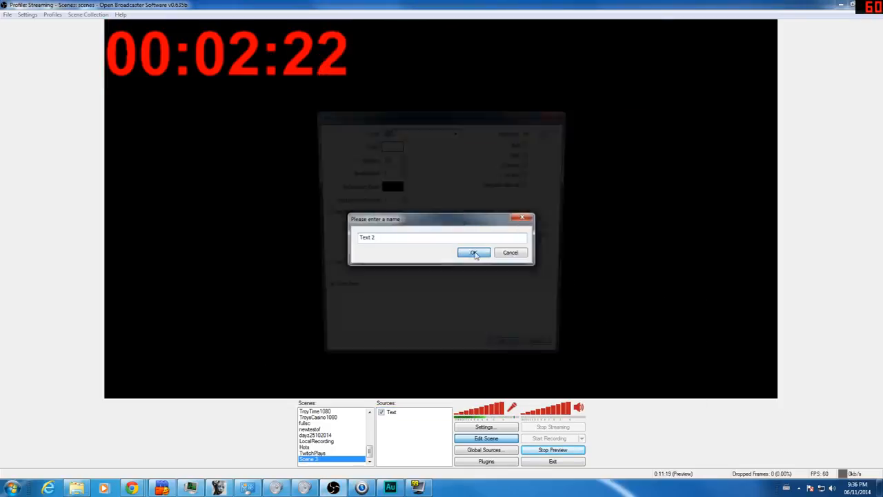
pyautogui.click(474, 251)
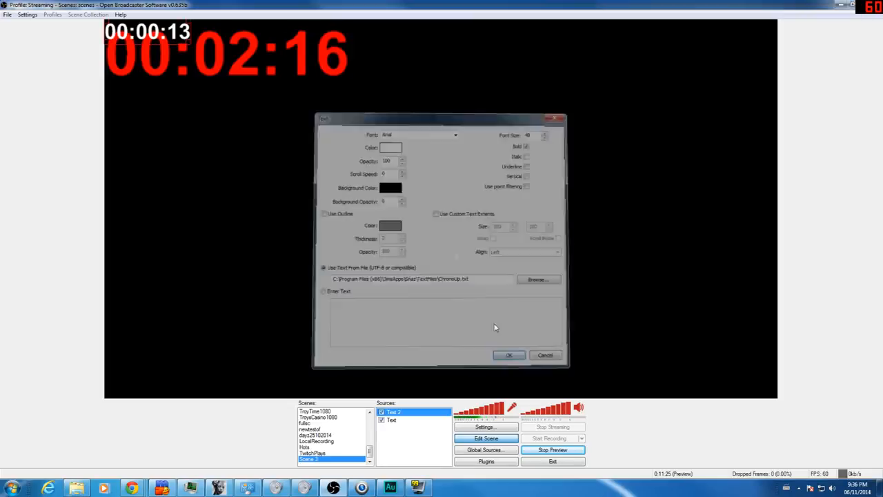
pyautogui.click(508, 355)
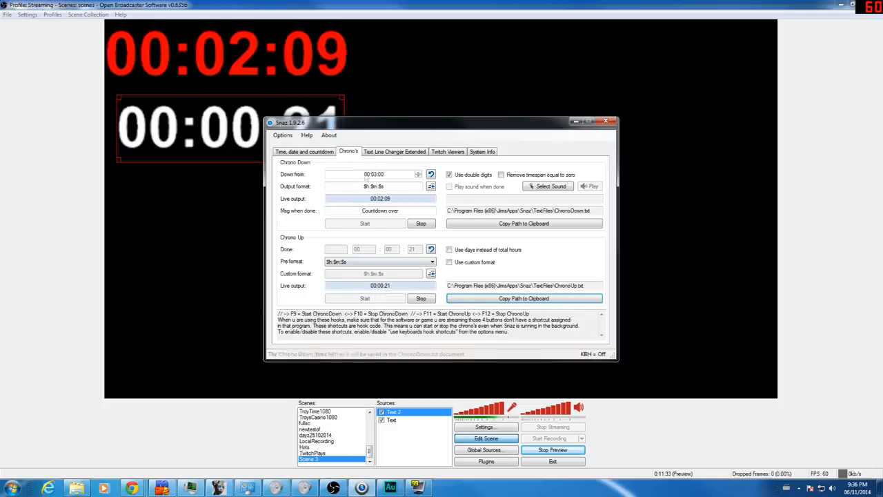
# Add a Text 3 source showing the current time from Snaz's Time.txt file.
pyautogui.click(304, 150)
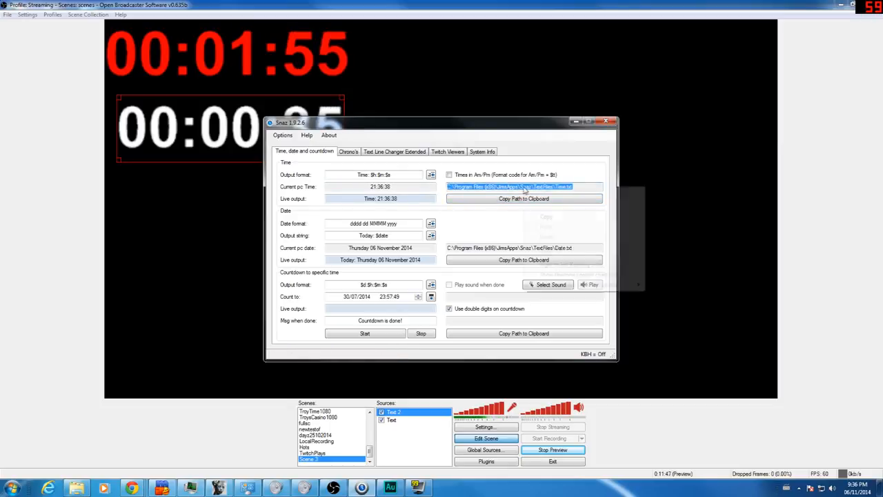
pyautogui.click(606, 121)
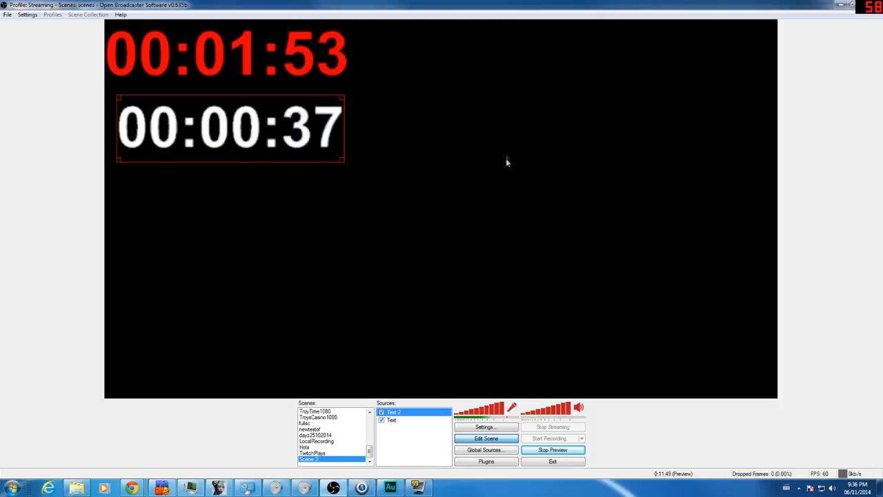
pyautogui.rightClick(508, 163)
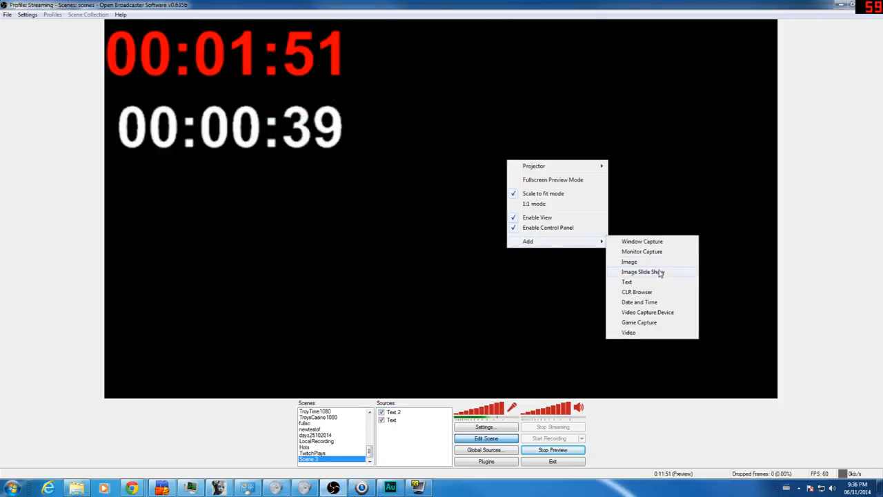
pyautogui.click(627, 281)
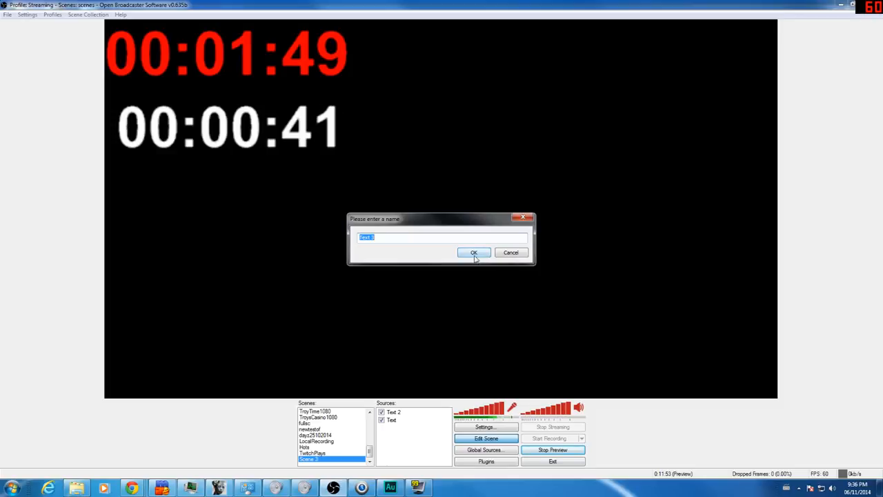
pyautogui.click(475, 251)
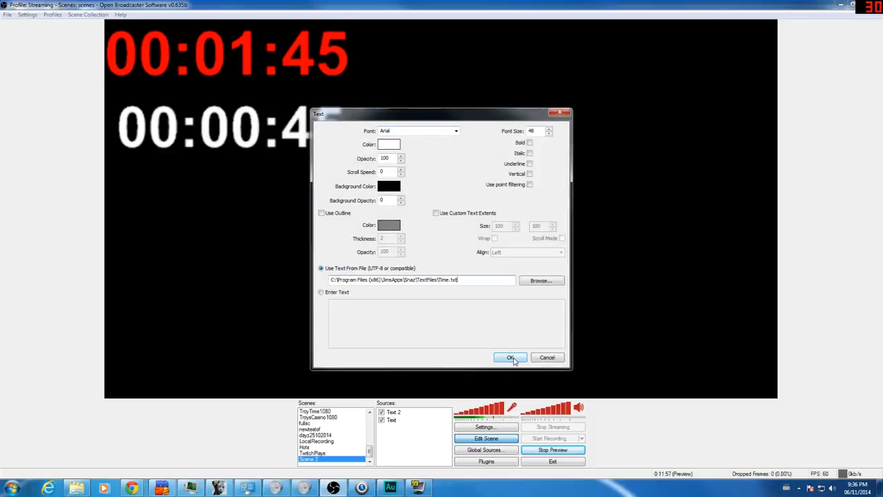
pyautogui.click(511, 356)
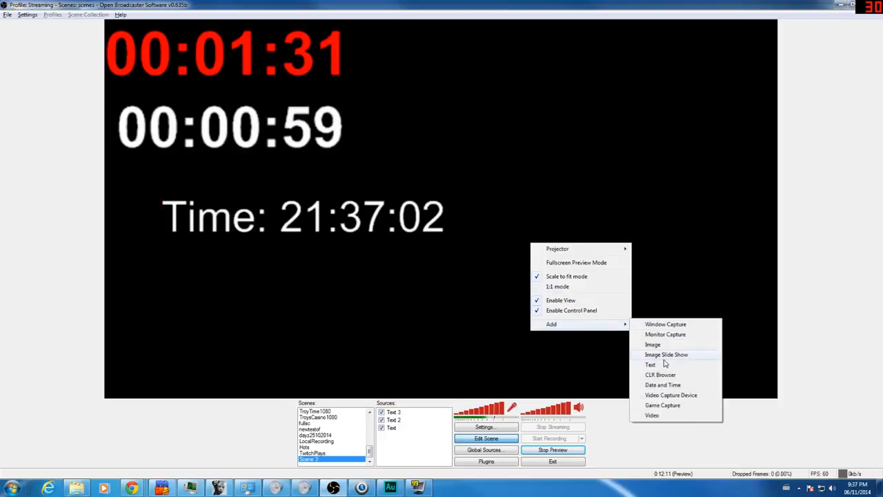
# Add a text source showing today's date from Snaz's Date.txt file.
pyautogui.click(648, 364)
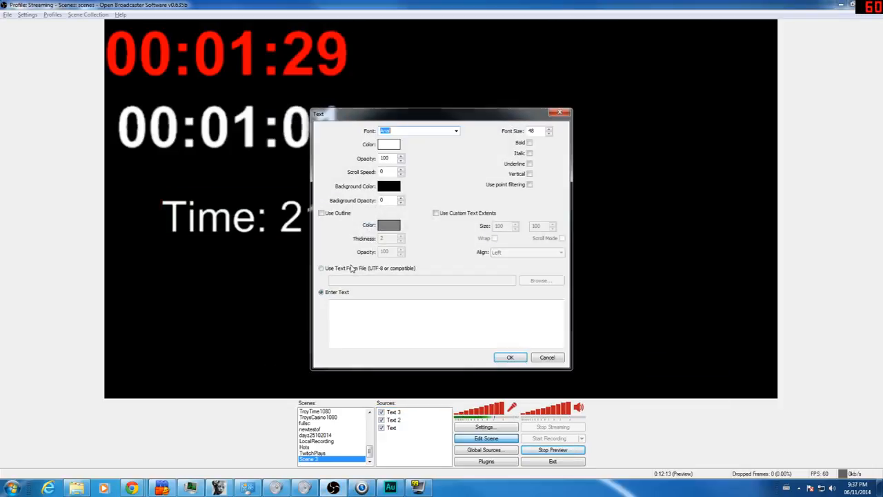
pyautogui.click(320, 268)
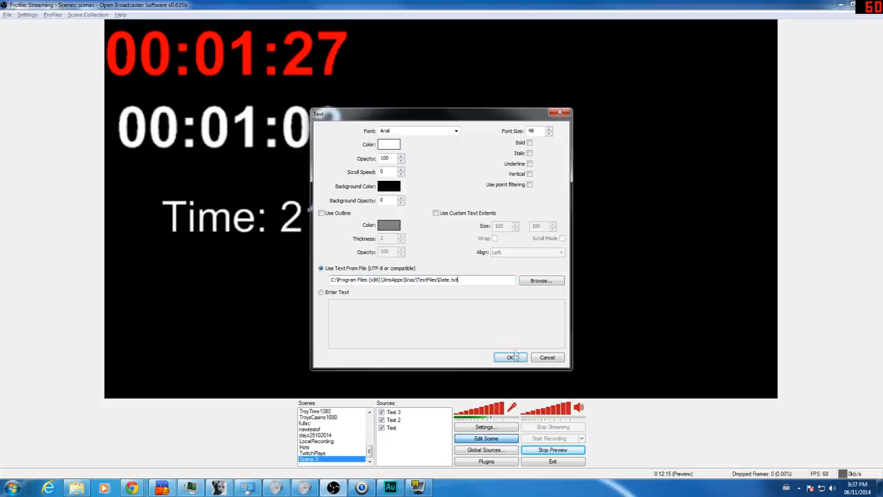
pyautogui.click(511, 356)
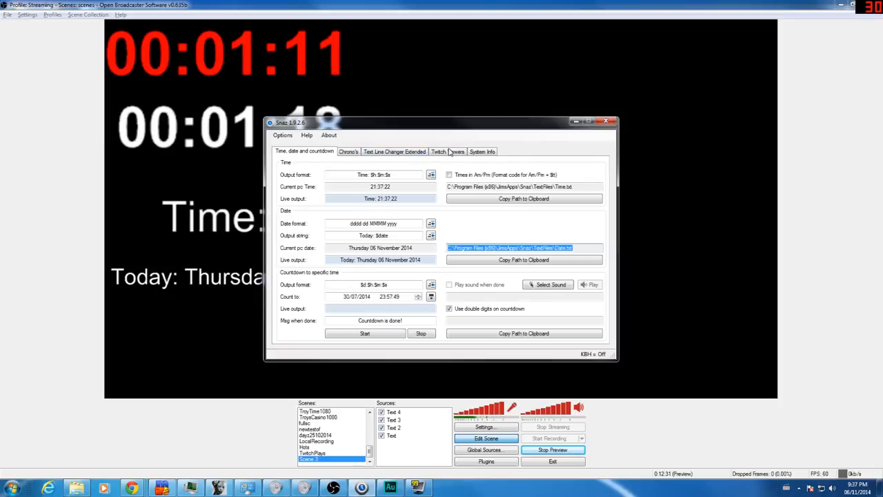
# Set up the Twitch viewer count in Snaz and copy its TwitchViewerCount.txt path.
pyautogui.click(447, 151)
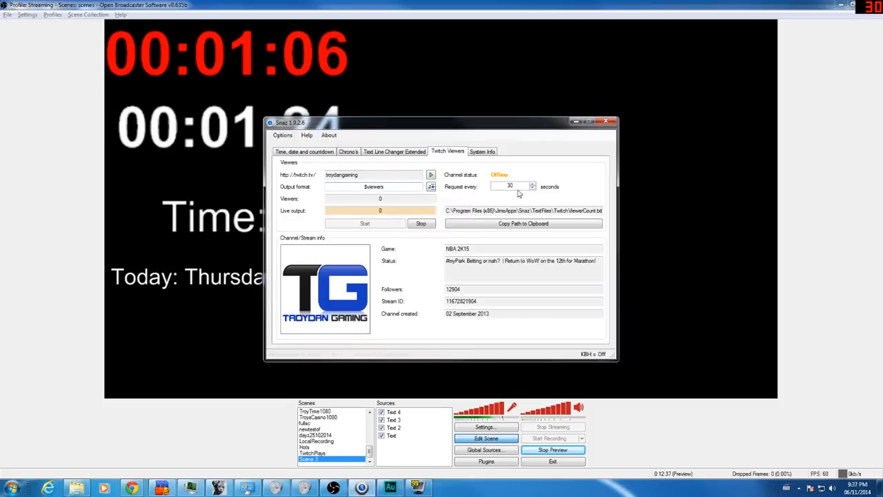
pyautogui.moveTo(448, 200)
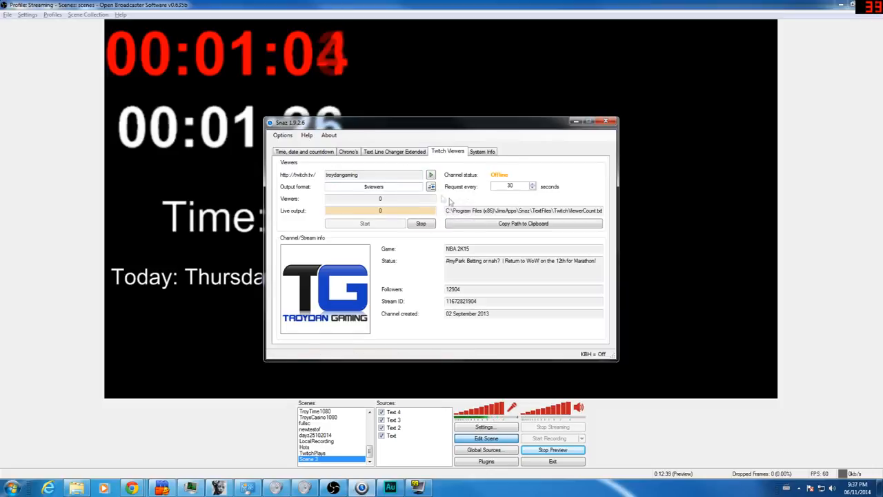
pyautogui.moveTo(490, 193)
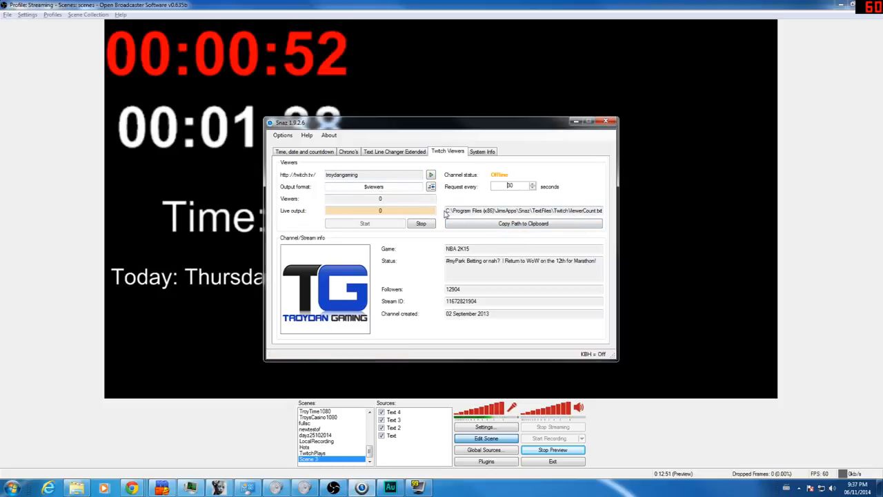
pyautogui.click(523, 209)
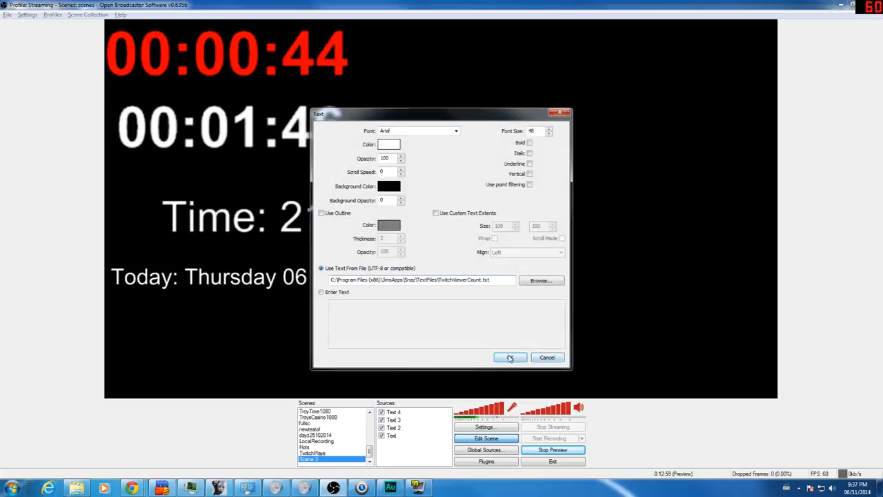
# Confirm the viewer-count text source and move to Snaz's text line changer.
pyautogui.click(511, 356)
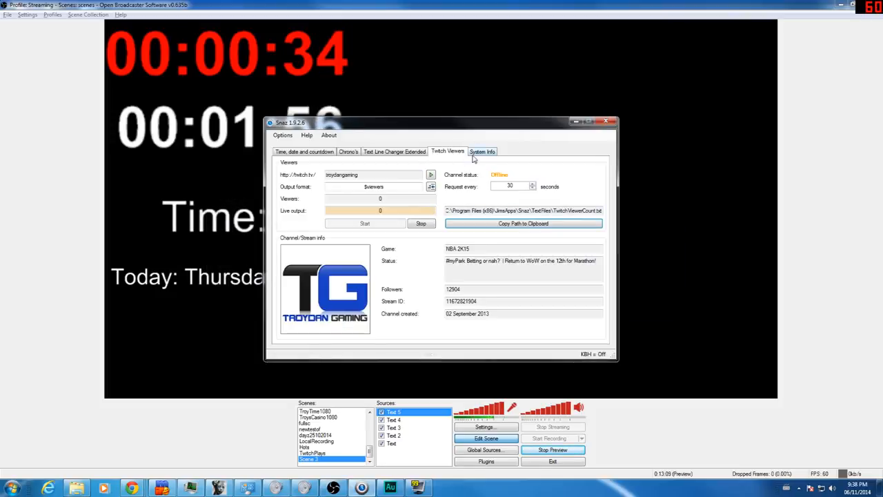
pyautogui.click(395, 151)
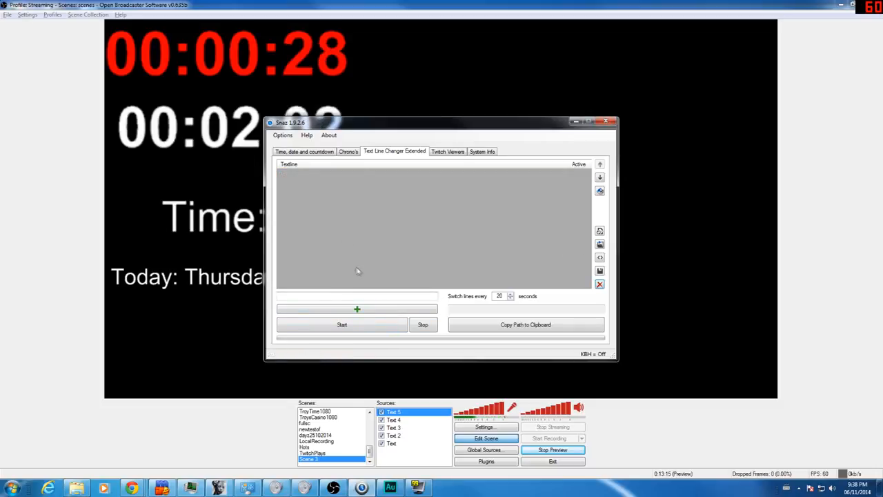
pyautogui.moveTo(350, 243)
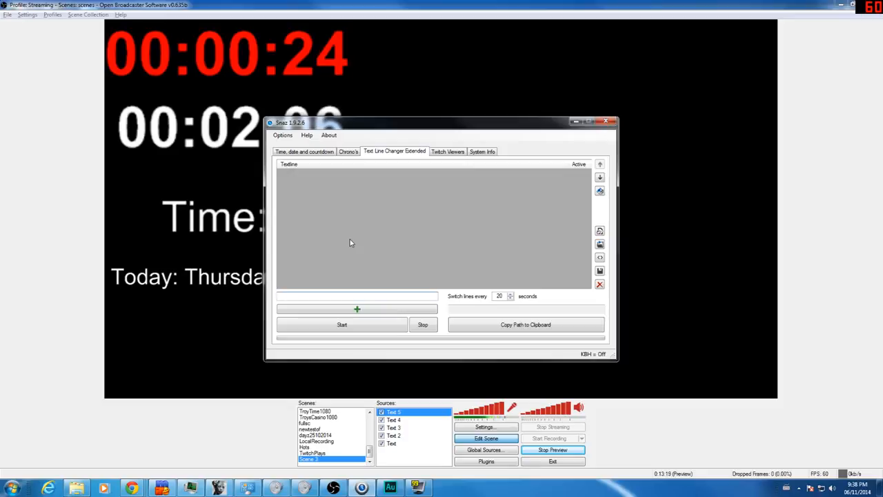
# Add rotating lines Line 1 and Line 2 switching every 5 seconds and start them cycling.
pyautogui.write('Line 1')
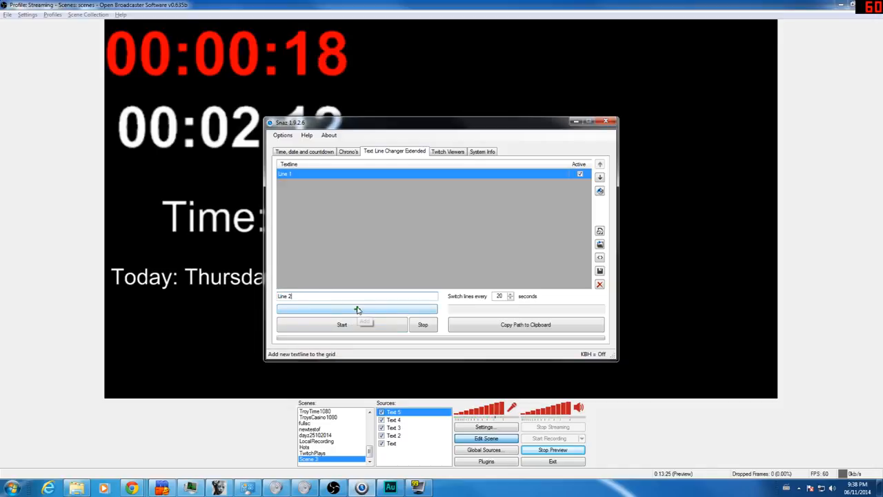
pyautogui.click(357, 309)
pyautogui.write('5')
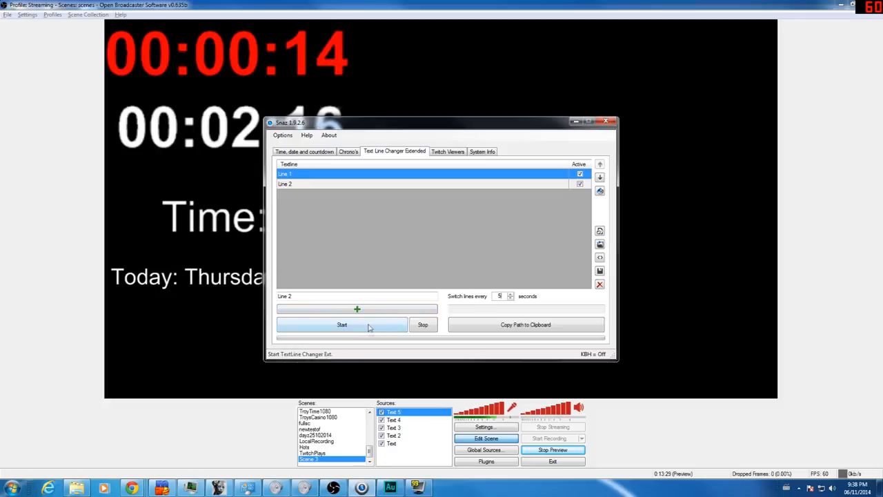
pyautogui.click(342, 324)
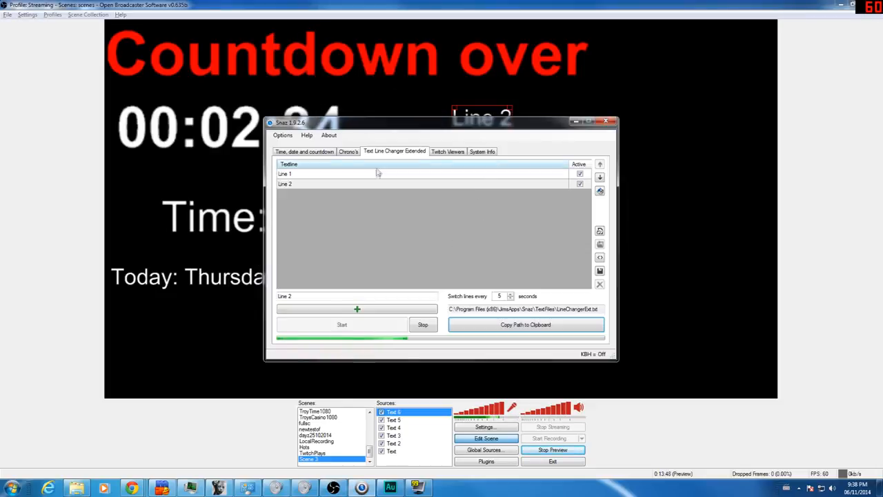
# Check the rotating Line 2 text in the preview and return to Snaz's time, date and countdown section.
pyautogui.click(607, 121)
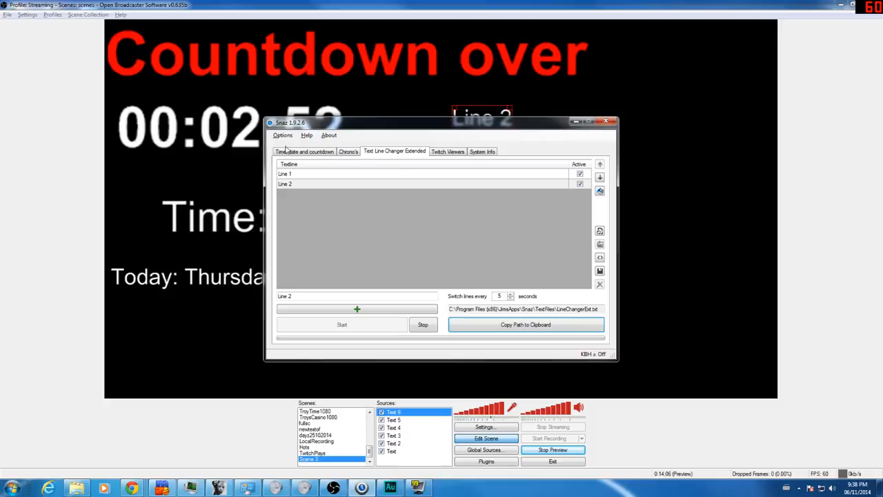
pyautogui.click(303, 151)
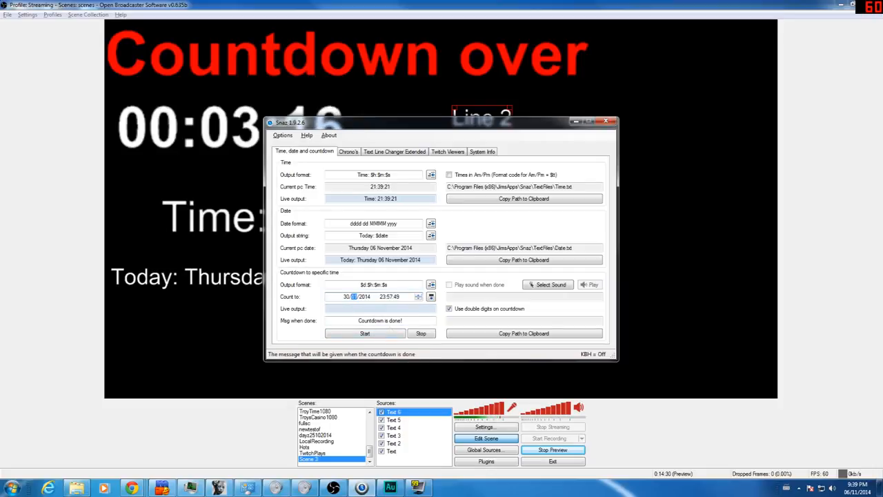
# Start the date countdown and add Countdown.txt as an OBS text source reading 24:02:18:15.
pyautogui.click(365, 332)
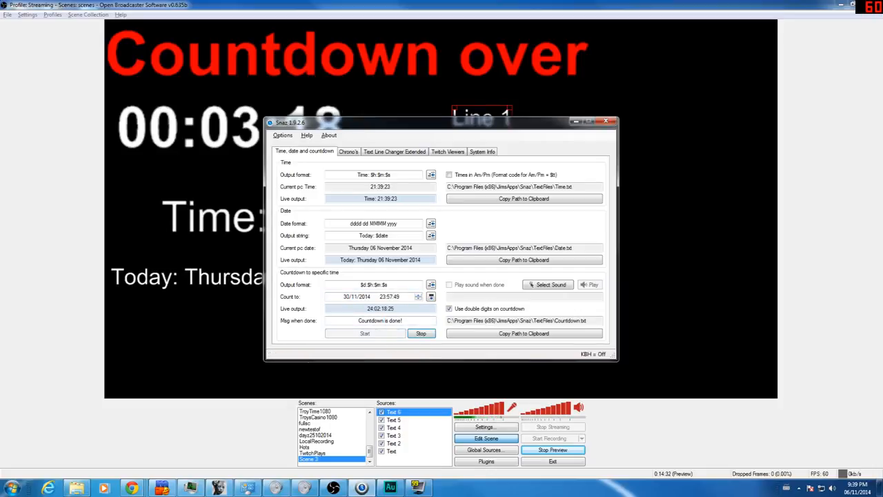
pyautogui.click(524, 333)
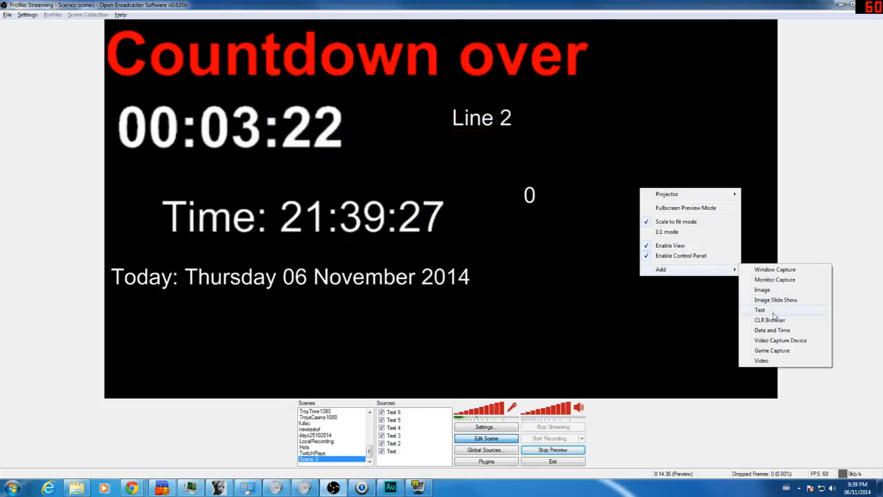
pyautogui.click(759, 309)
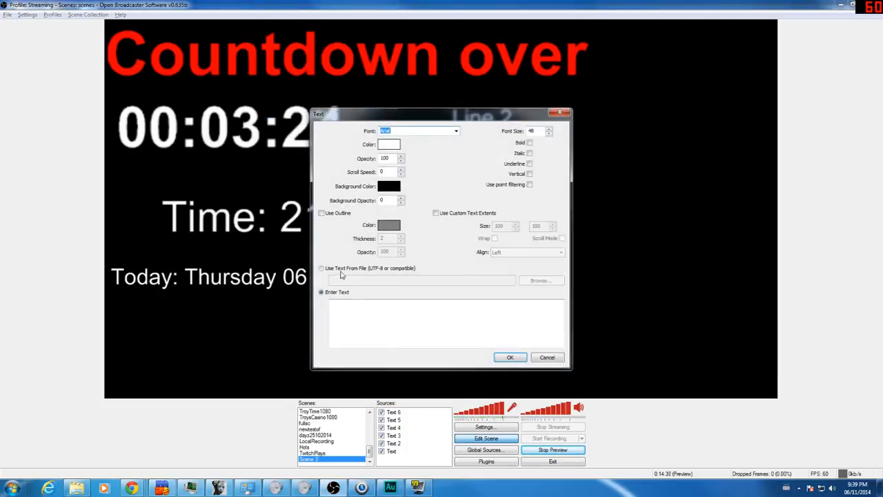
pyautogui.click(511, 357)
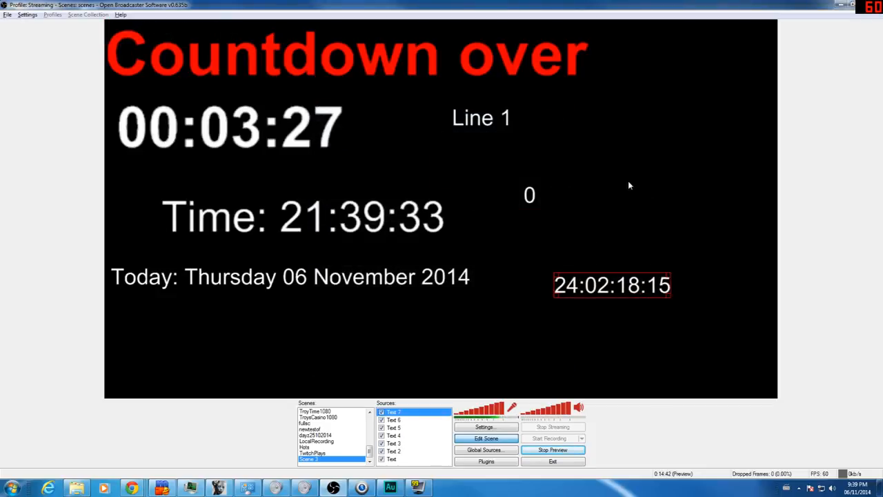
pyautogui.moveTo(625, 252)
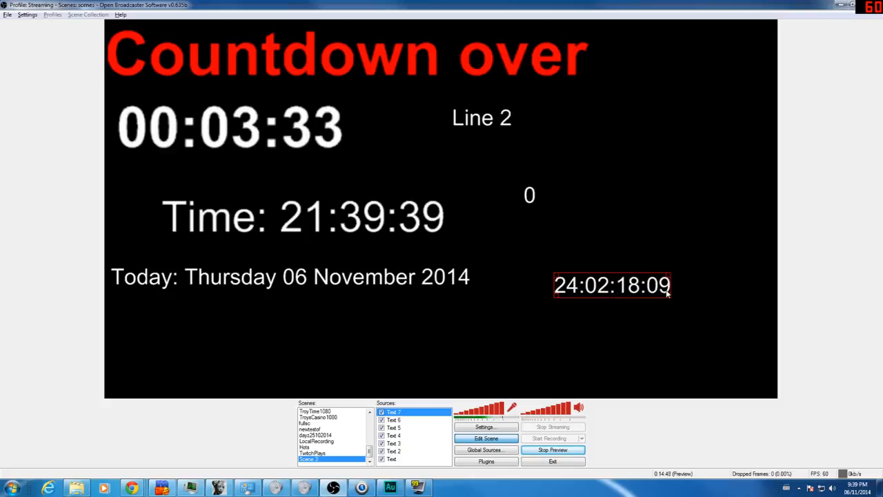
pyautogui.moveTo(376, 361)
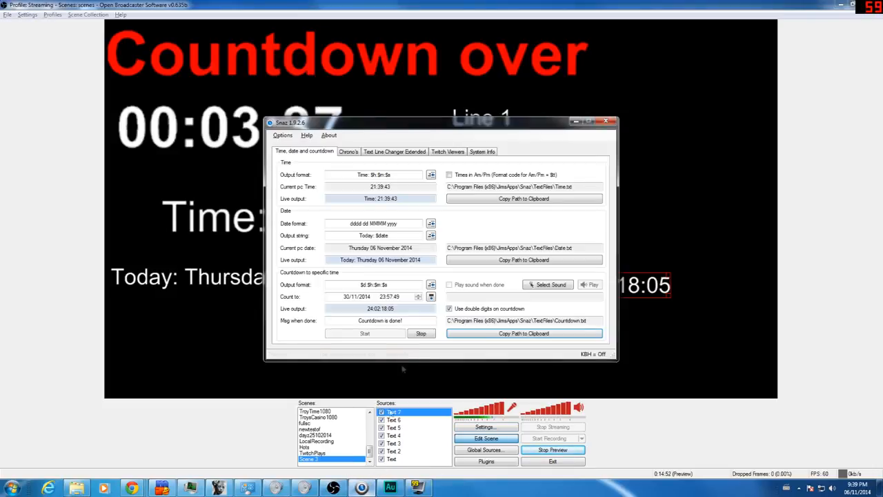
# Add OBS text source Text 8 reading SystemInfo.txt with CPU, RAM and network speeds.
pyautogui.click(348, 151)
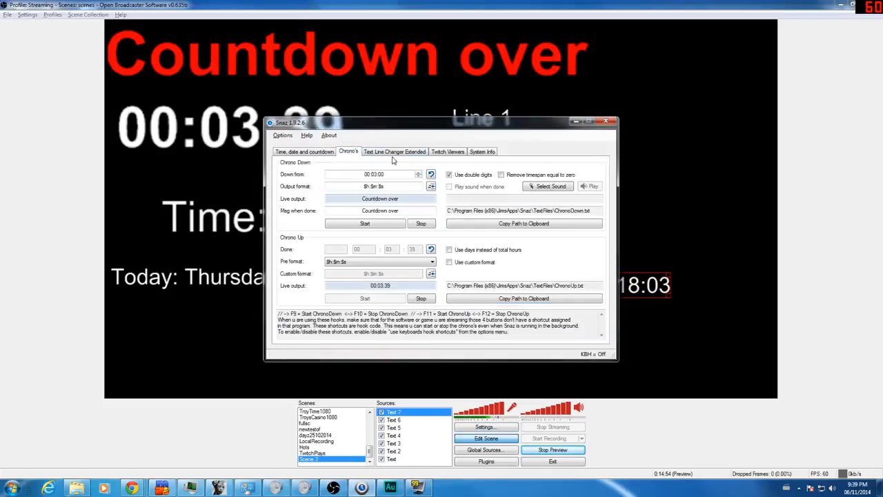
pyautogui.click(483, 151)
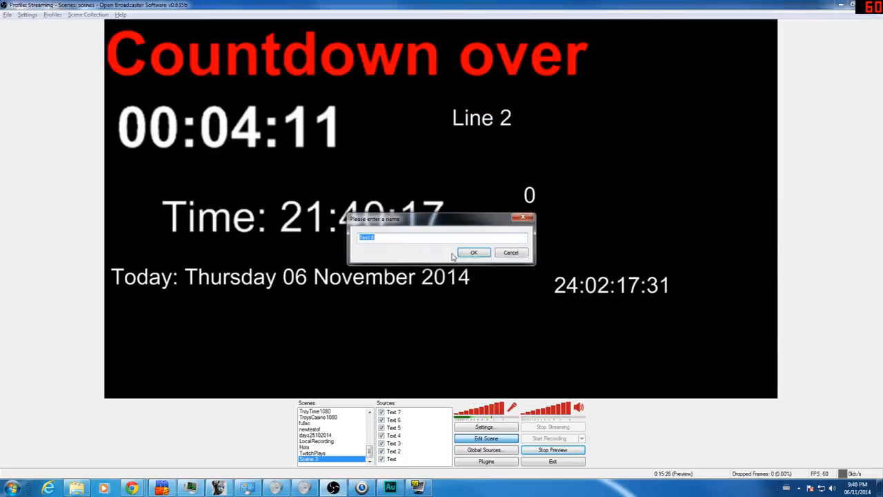
pyautogui.click(473, 252)
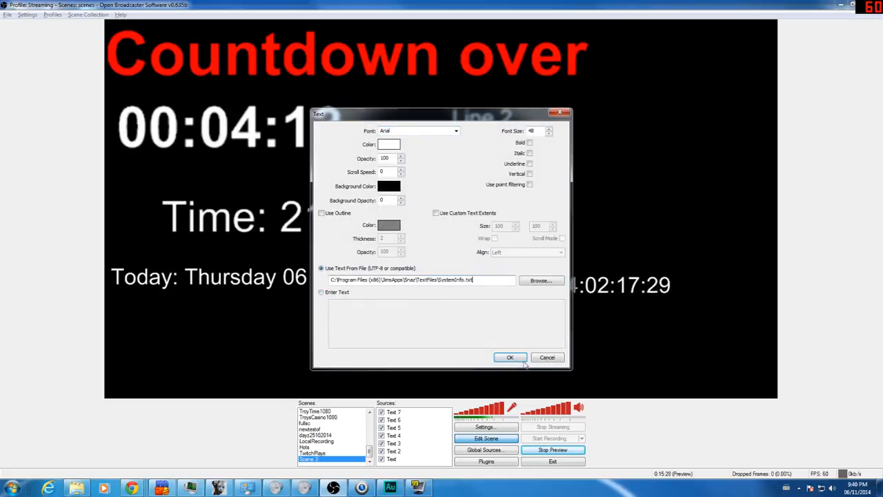
pyautogui.click(511, 356)
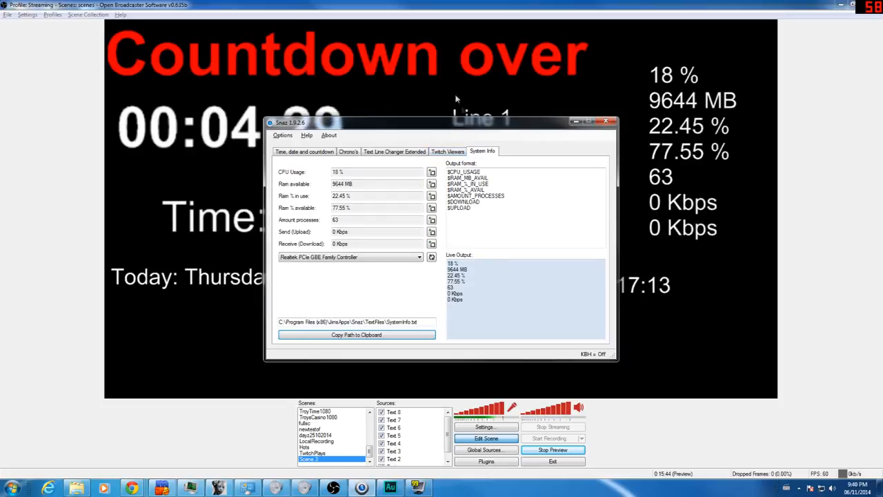
# Return to Time, date and countdown and bring up the Select Sound file picker.
pyautogui.click(447, 150)
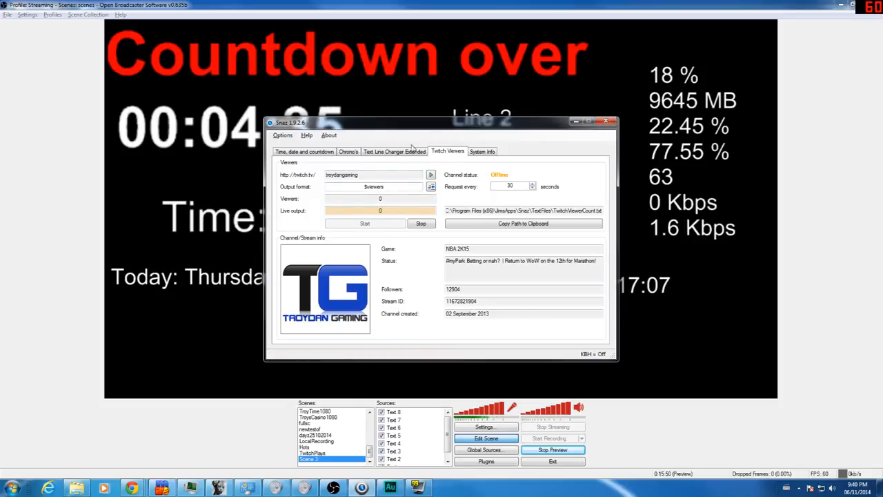
pyautogui.click(348, 150)
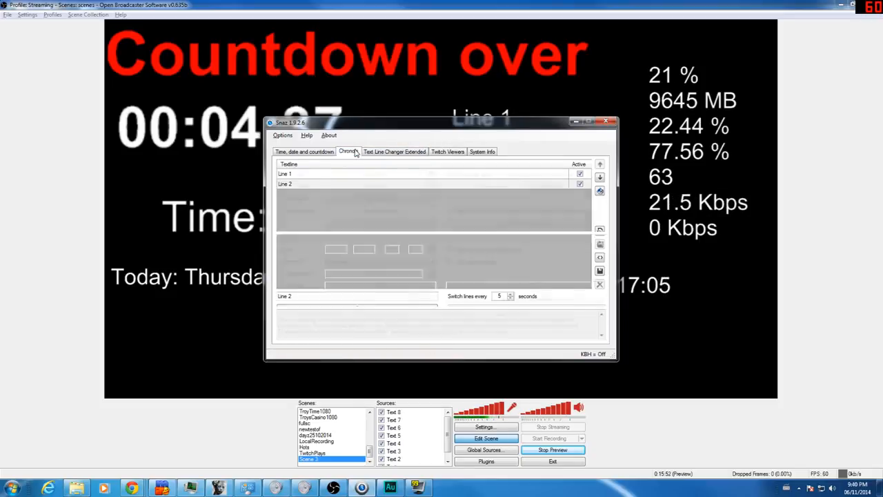
pyautogui.click(303, 150)
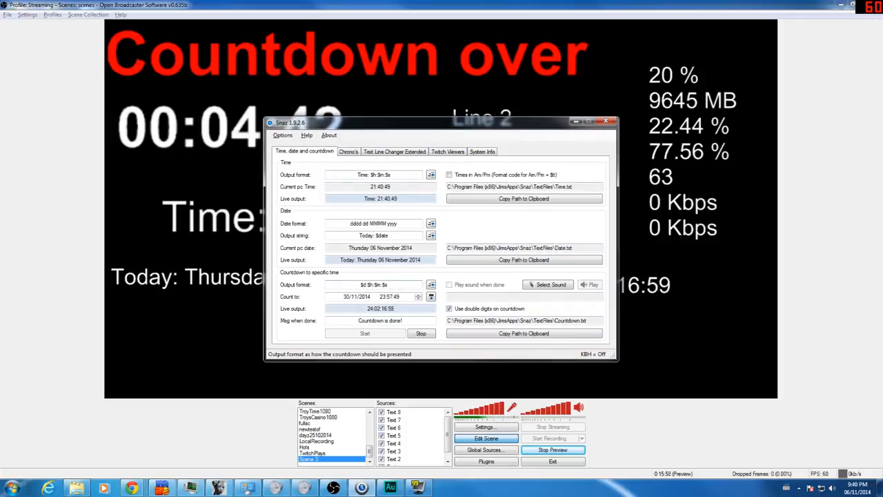
pyautogui.click(450, 309)
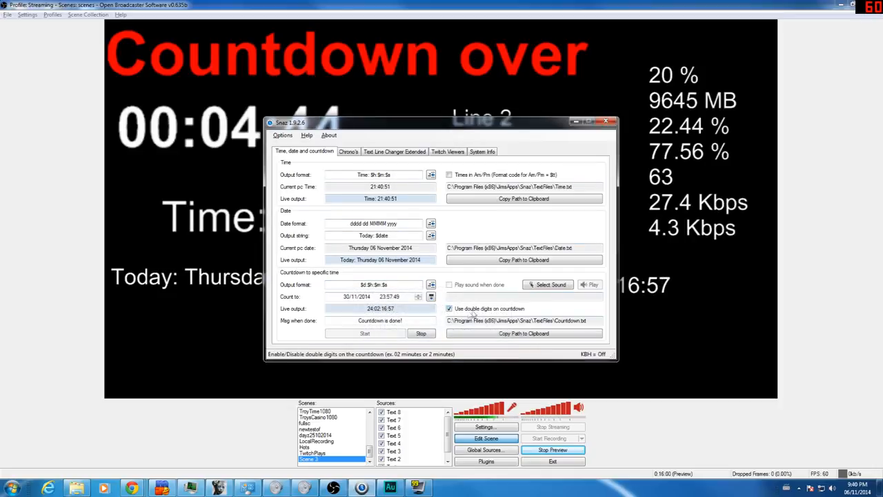
pyautogui.click(549, 285)
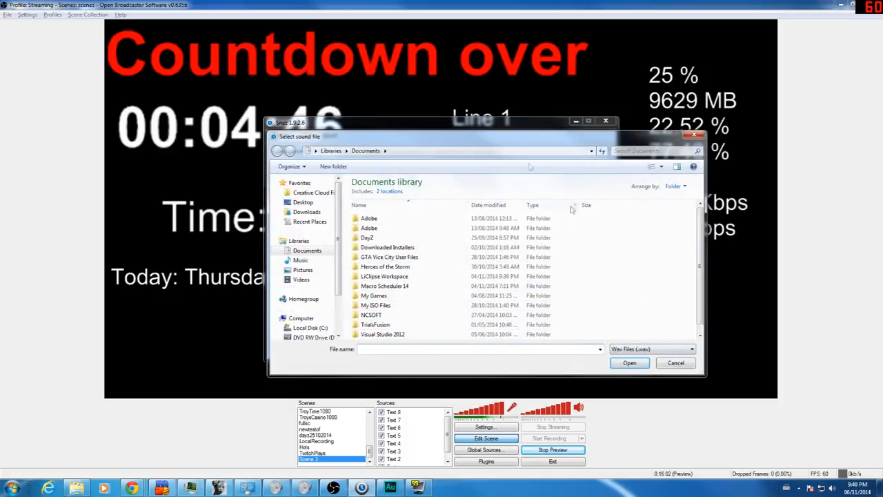
# Cancel the sound picker, pass through Chrono's, Text Line Changer and System Info, back to Time.
pyautogui.click(675, 361)
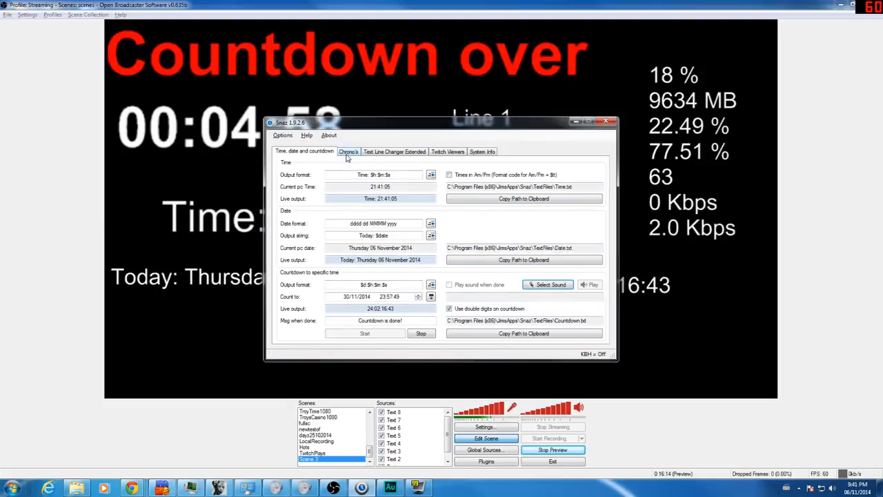
pyautogui.click(348, 151)
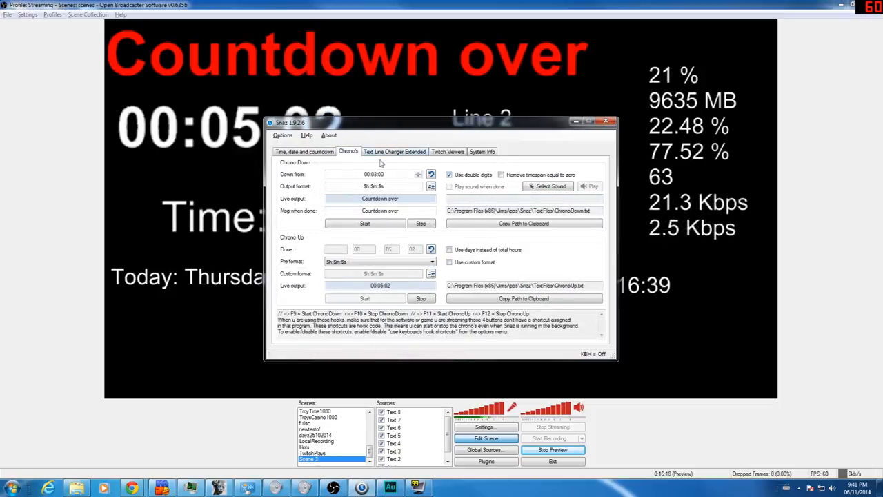
pyautogui.click(395, 150)
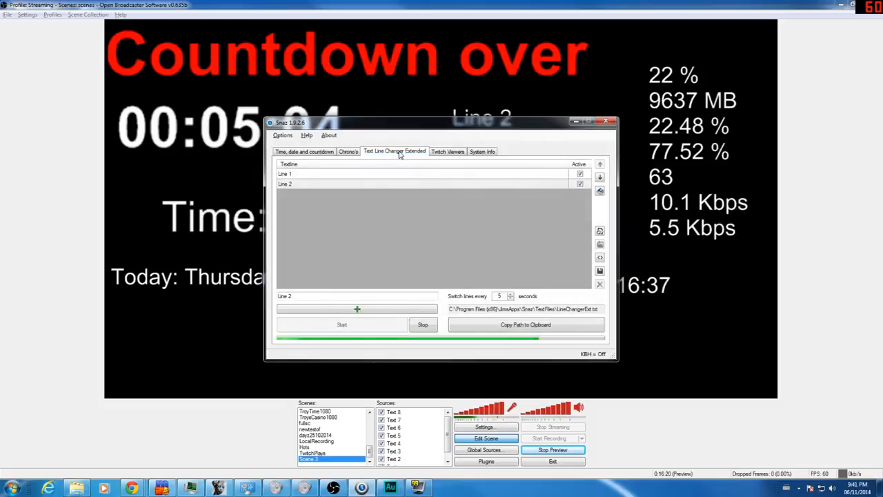
pyautogui.click(481, 150)
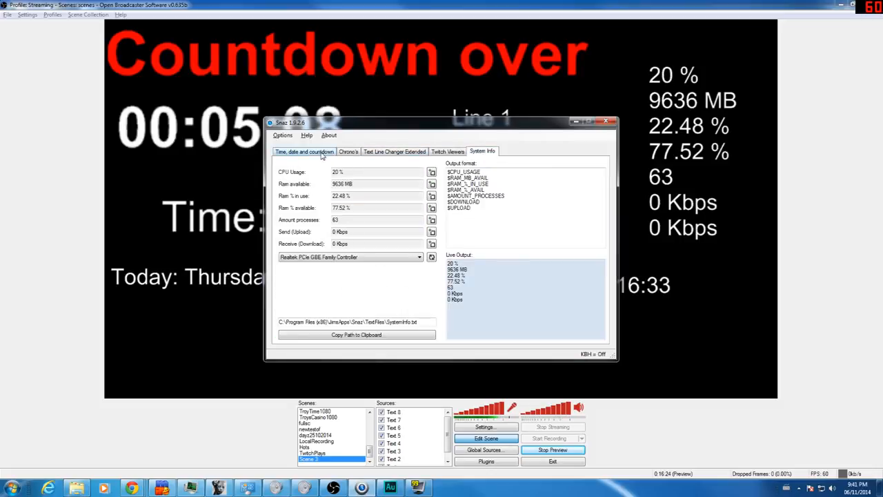
pyautogui.click(304, 150)
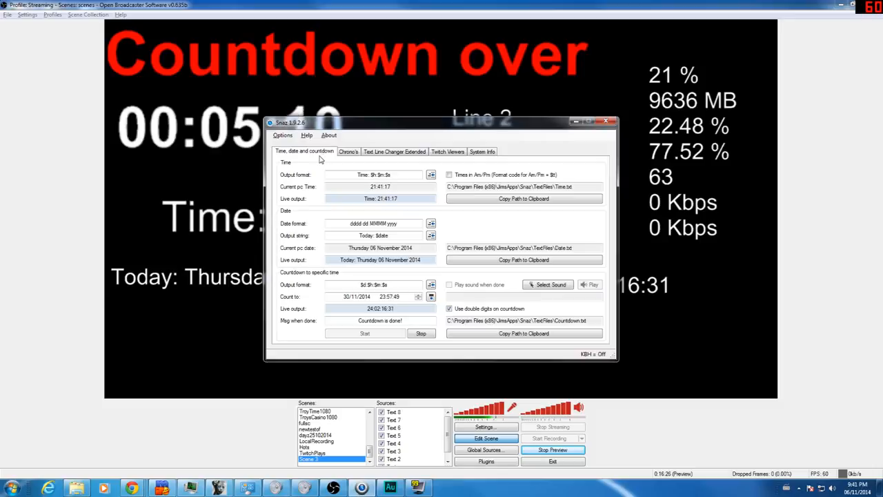